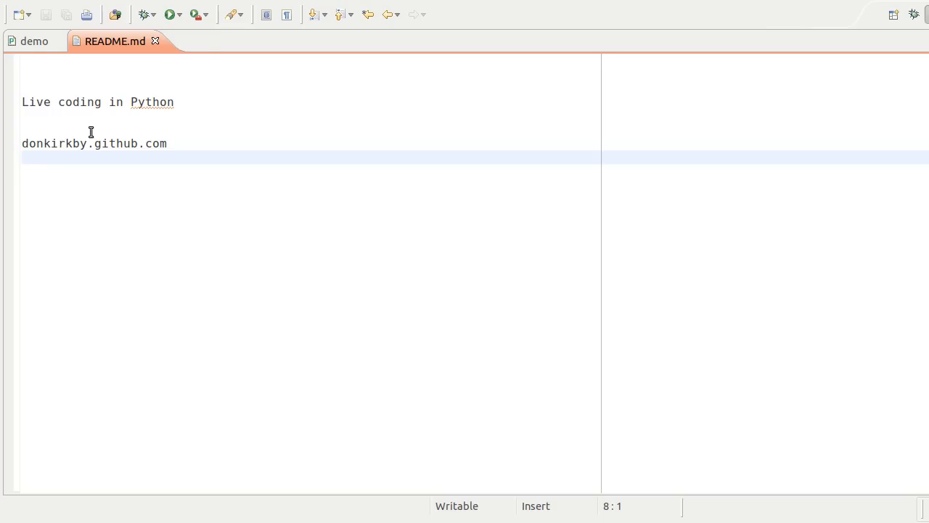
# - Switch to the demo file and write s = 'Hello' then s += ', World!'
pyautogui.click(33, 41)
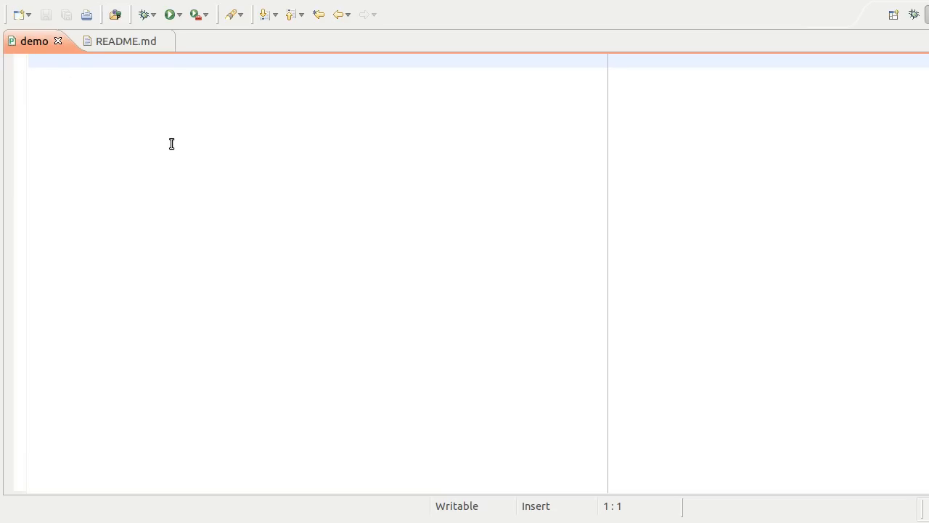
pyautogui.write('s')
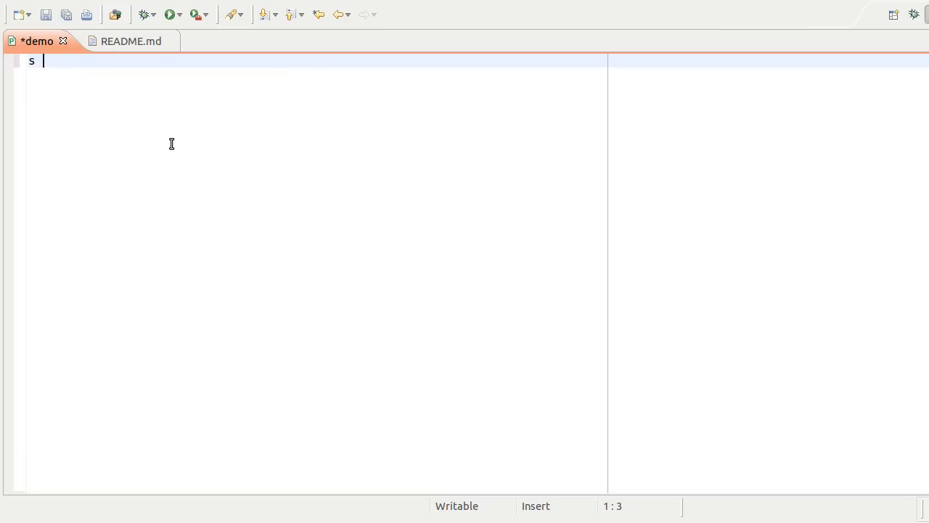
pyautogui.write("= '")
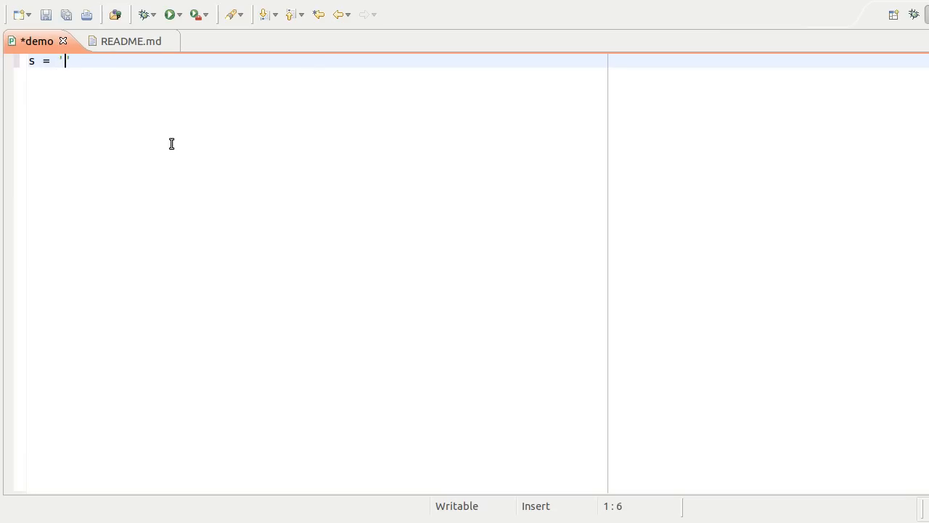
pyautogui.write('H')
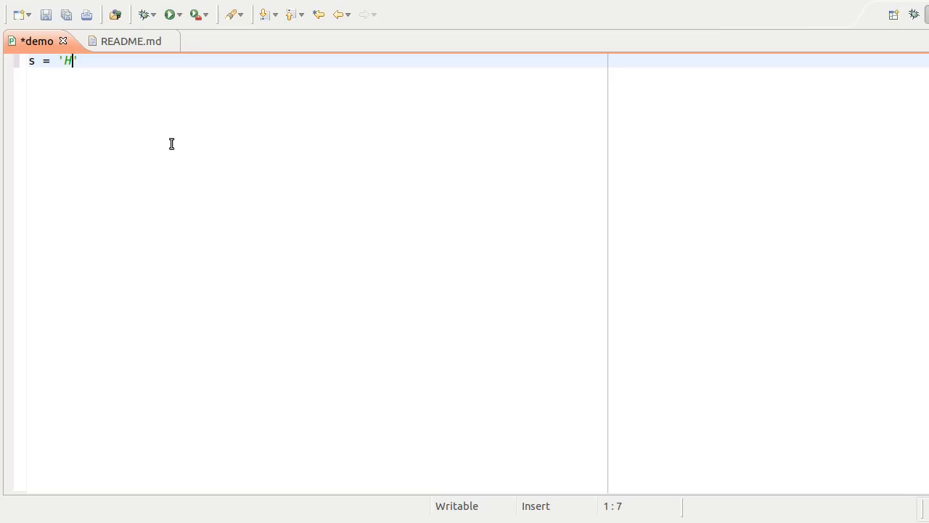
pyautogui.write("ello'")
pyautogui.write('s +')
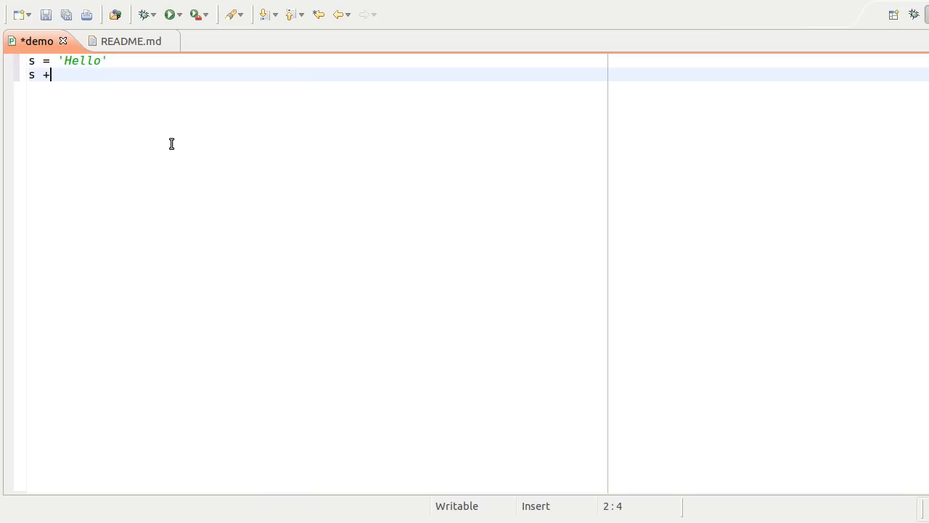
pyautogui.write("= ',")
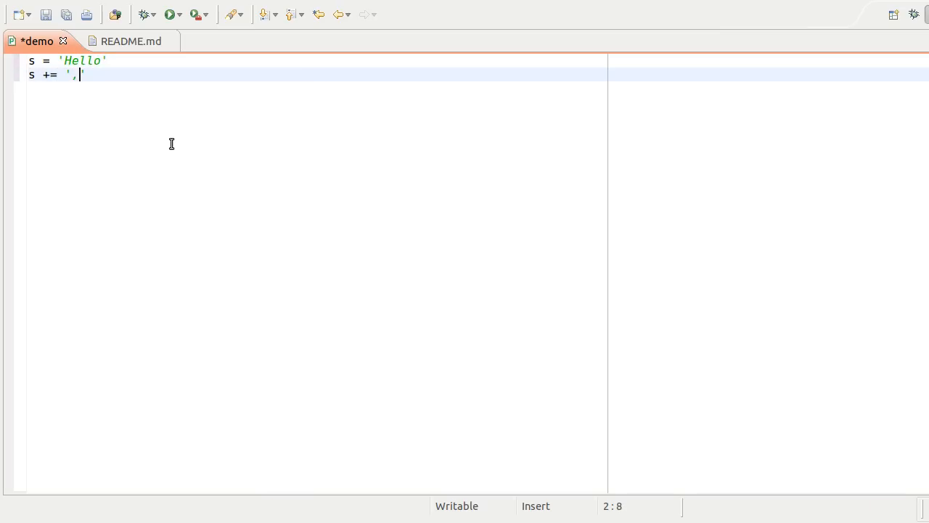
pyautogui.write('Worl')
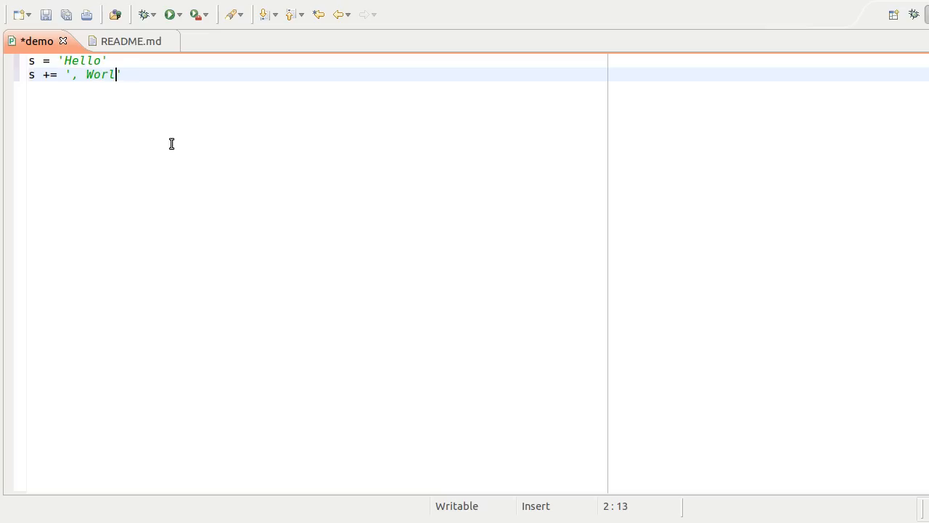
pyautogui.write("d!'")
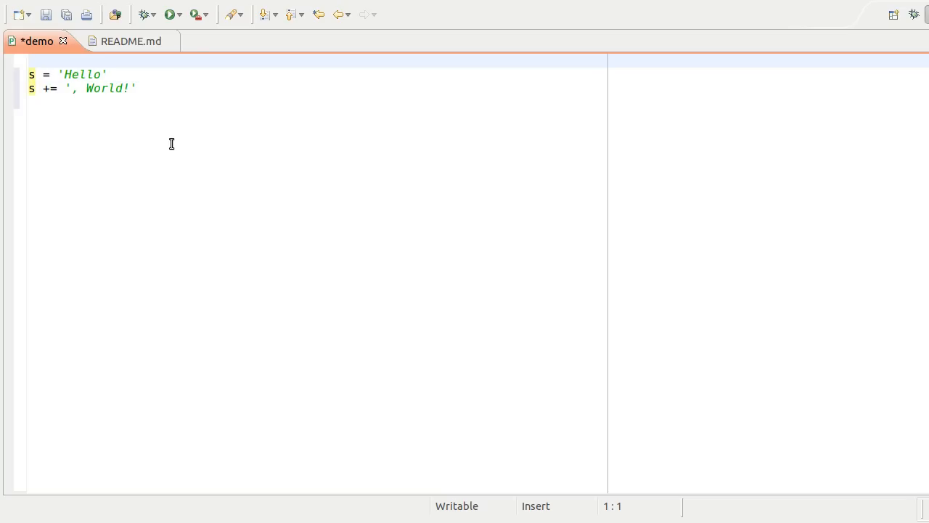
# - Add '# echo on' and begin a '# echo width' comment at the top of the file
pyautogui.write('#')
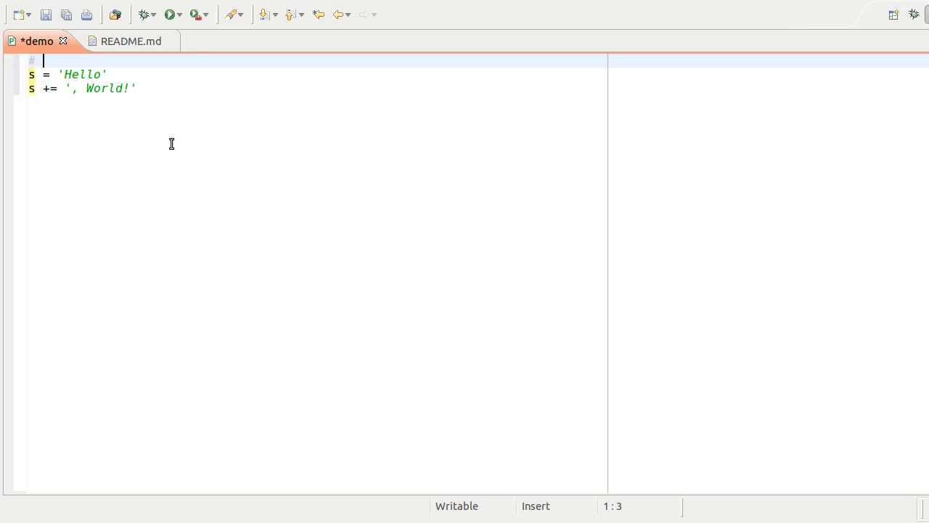
pyautogui.write('ex')
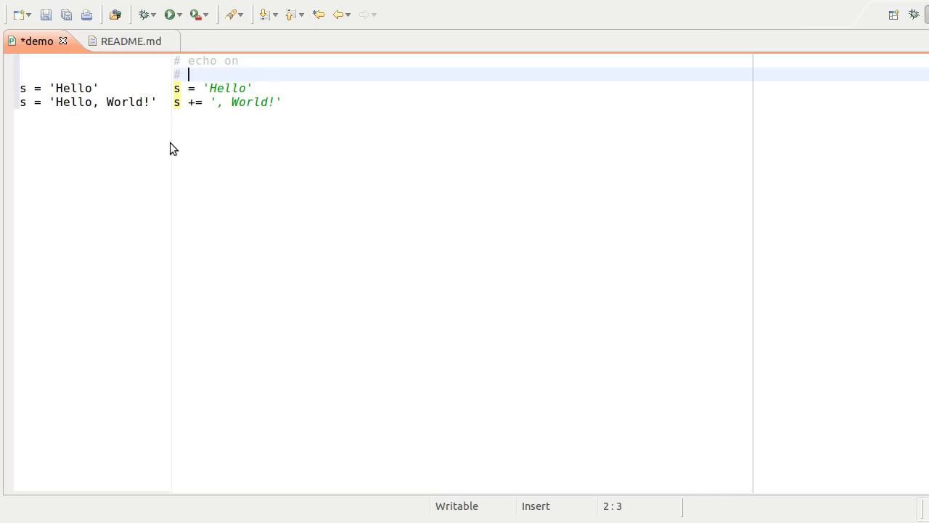
pyautogui.write('echo w')
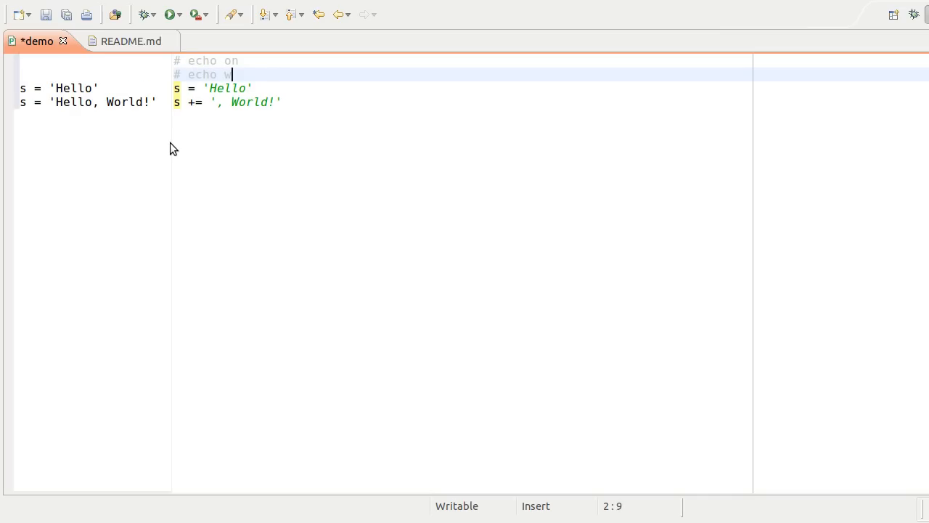
pyautogui.write('idth 40')
pyautogui.click(462, 89)
pyautogui.write('def se')
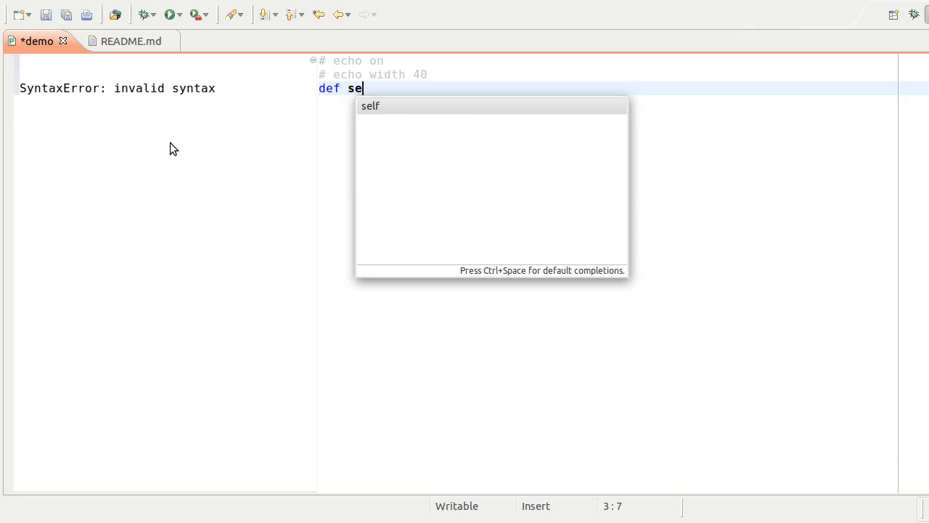
# - Define def search(n, a): with an indented return -1 in place of the greeting code
pyautogui.write('arch():')
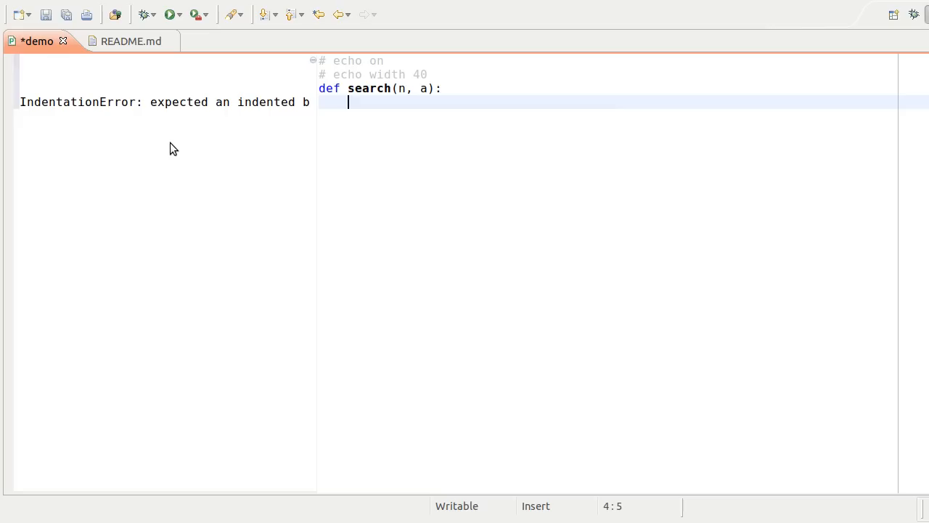
pyautogui.write('return')
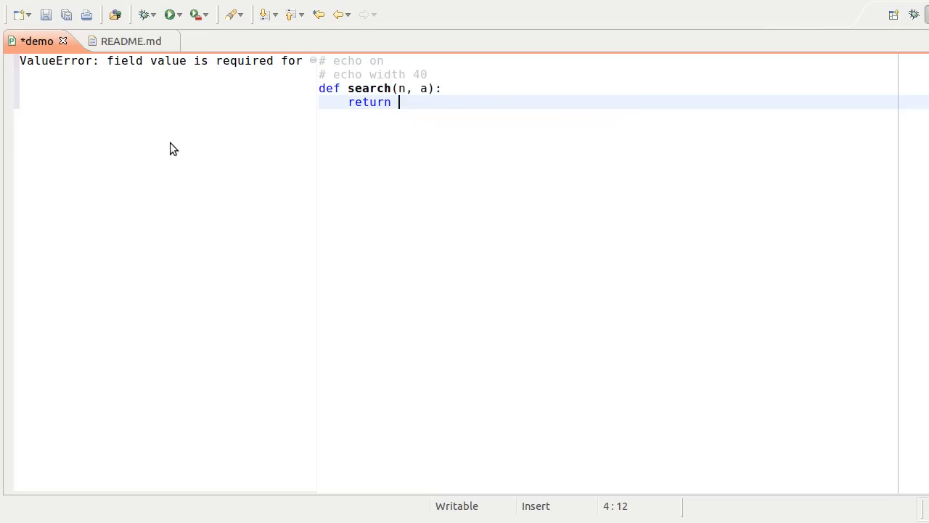
pyautogui.write('-1')
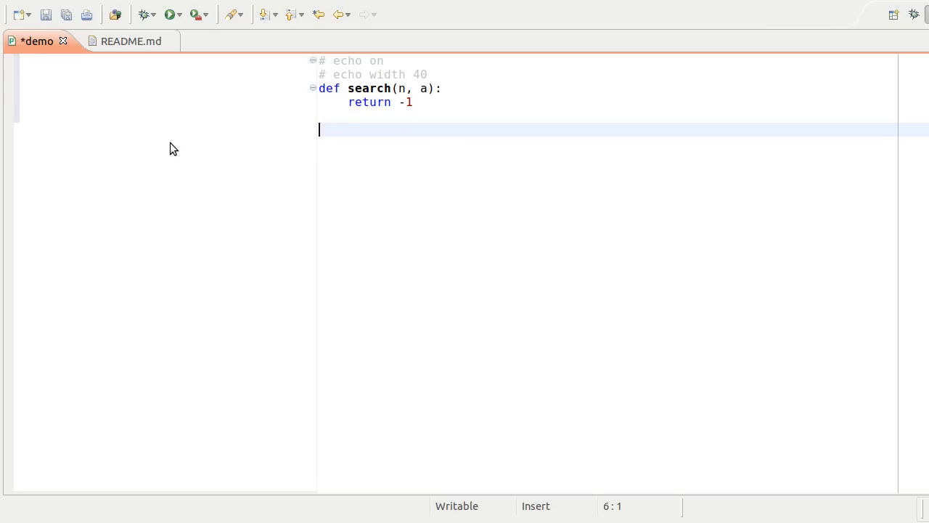
# - Add the call i = search(2, [1, 2, 4]) below the function
pyautogui.write('i = search(2')
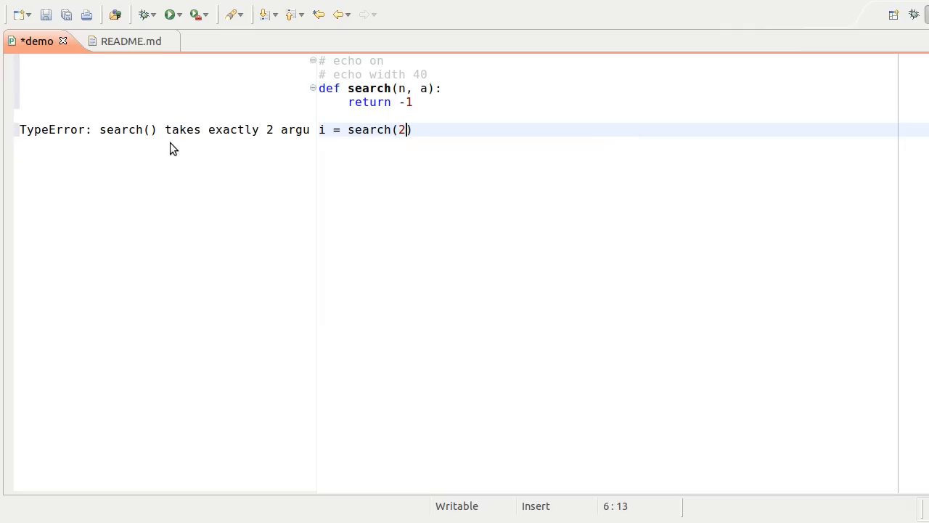
pyautogui.write(', [1]')
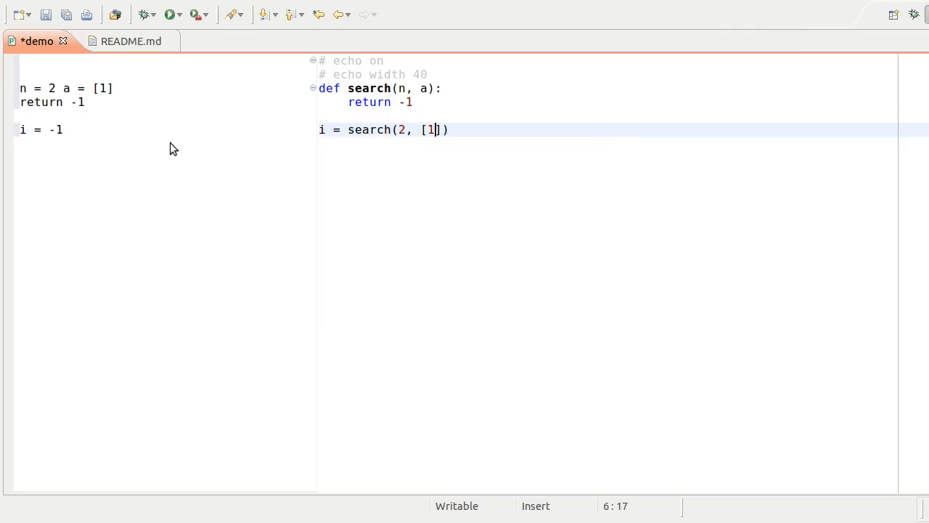
pyautogui.write(', 2,')
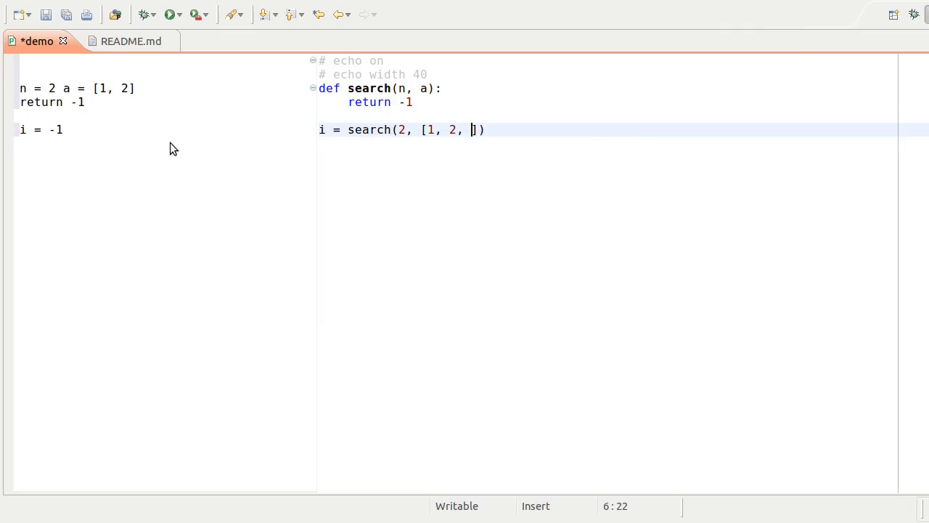
pyautogui.write('4')
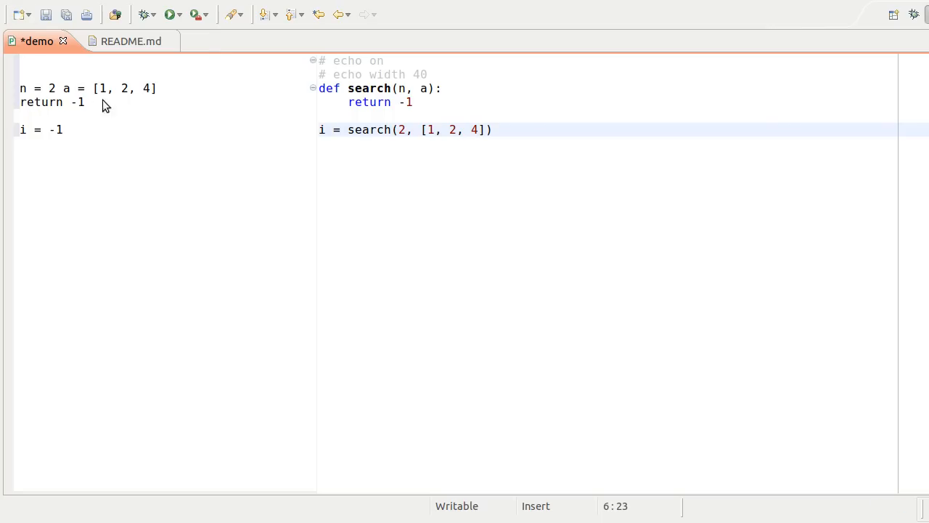
pyautogui.moveTo(76, 94)
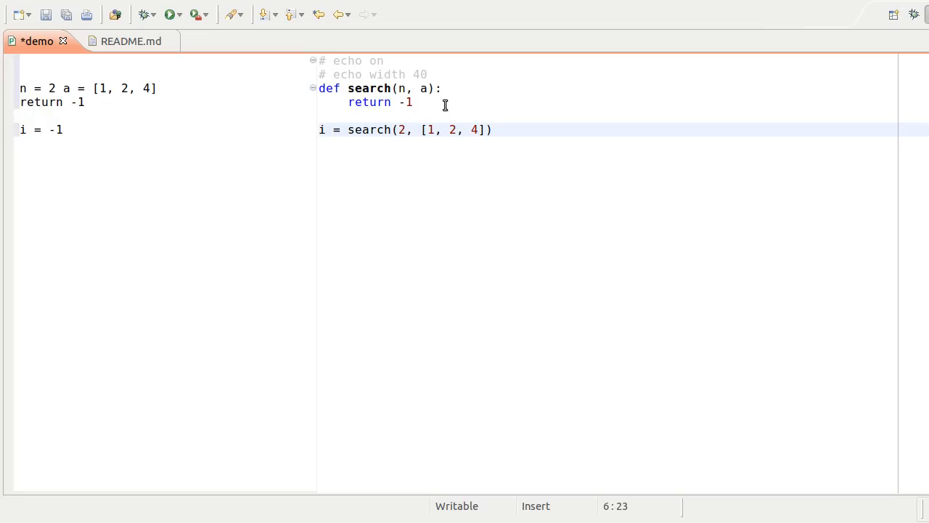
# - Start the function body with low = 0, high = len(a) - 1 and a mid line
pyautogui.click(453, 88)
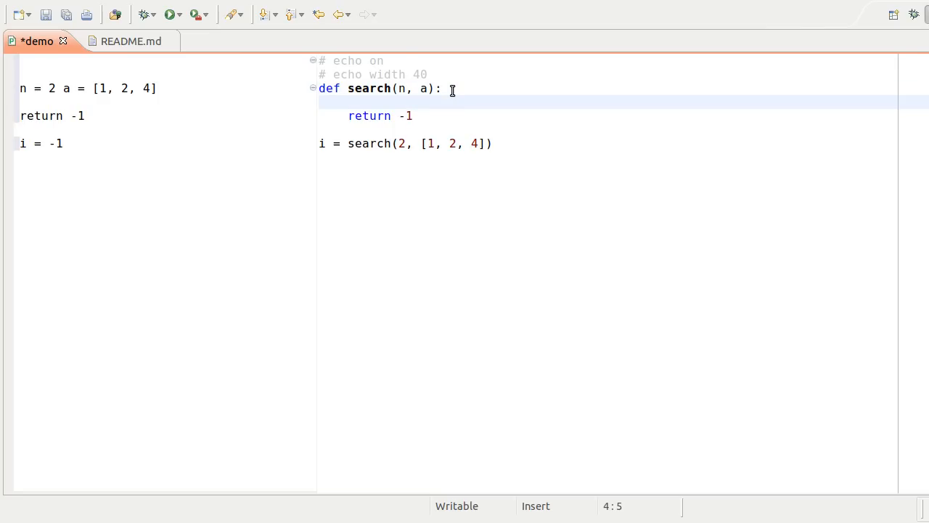
pyautogui.write('low')
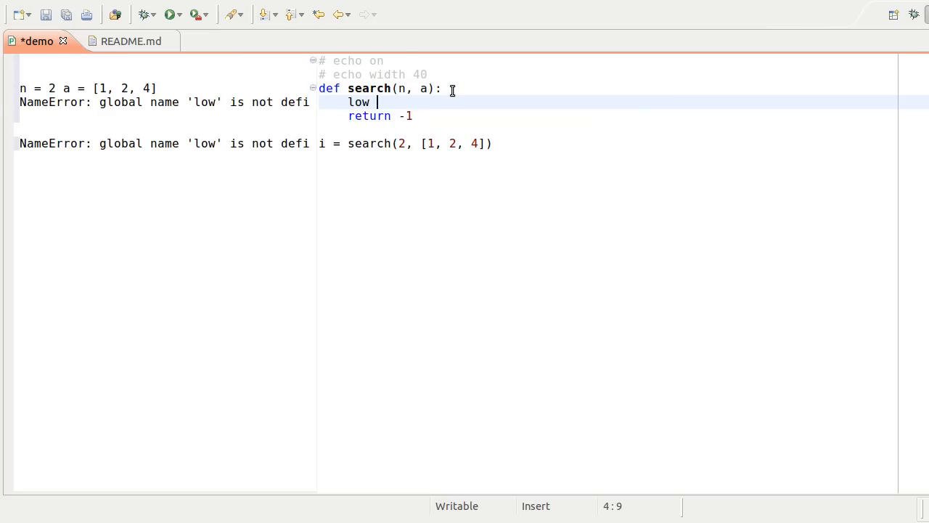
pyautogui.write('= 0')
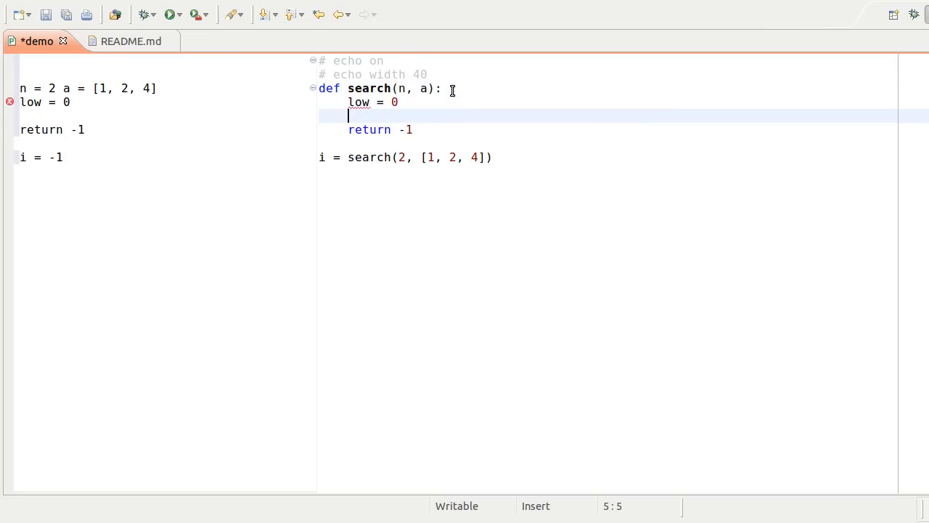
pyautogui.write('high = len')
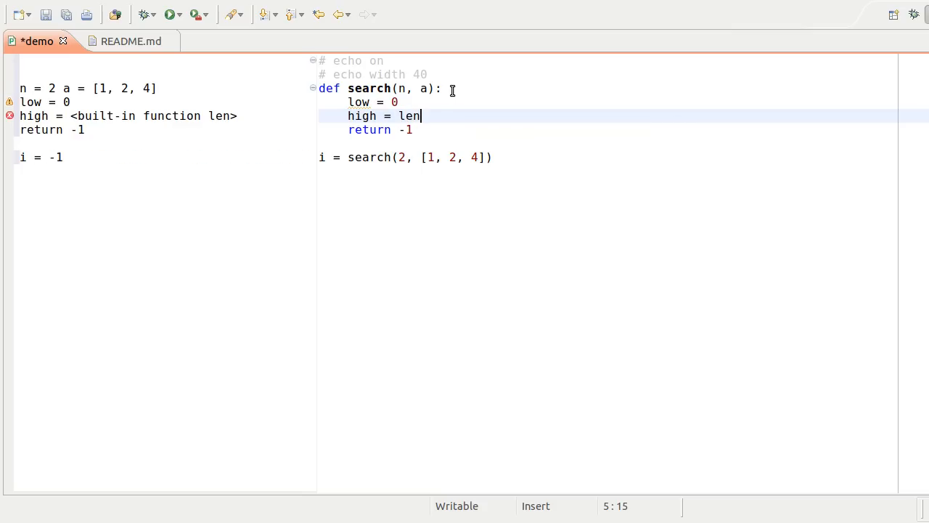
pyautogui.write('(a)')
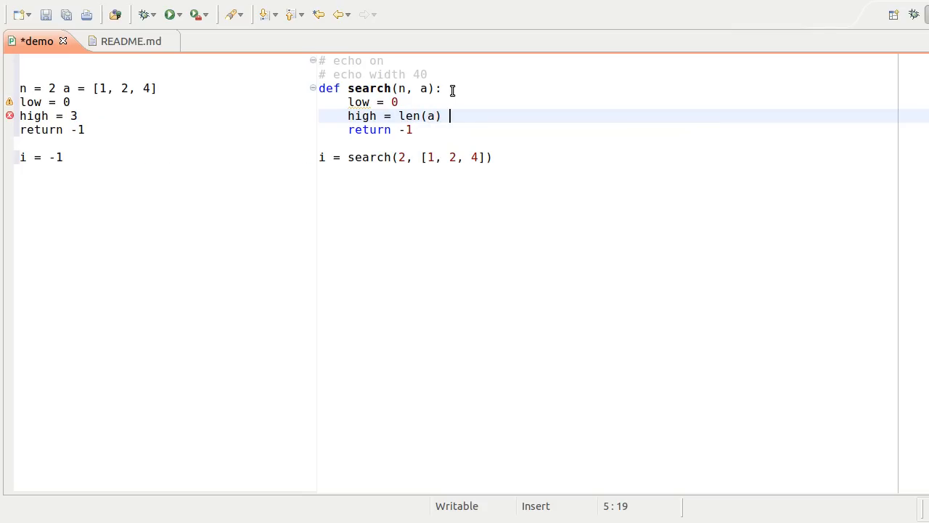
pyautogui.write('- 1\\n')
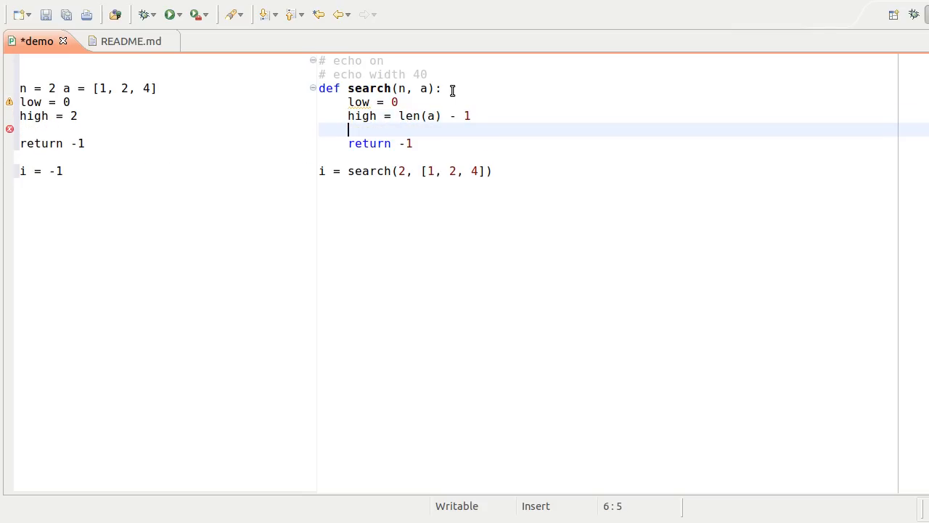
pyautogui.write('mid = low + high / 2')
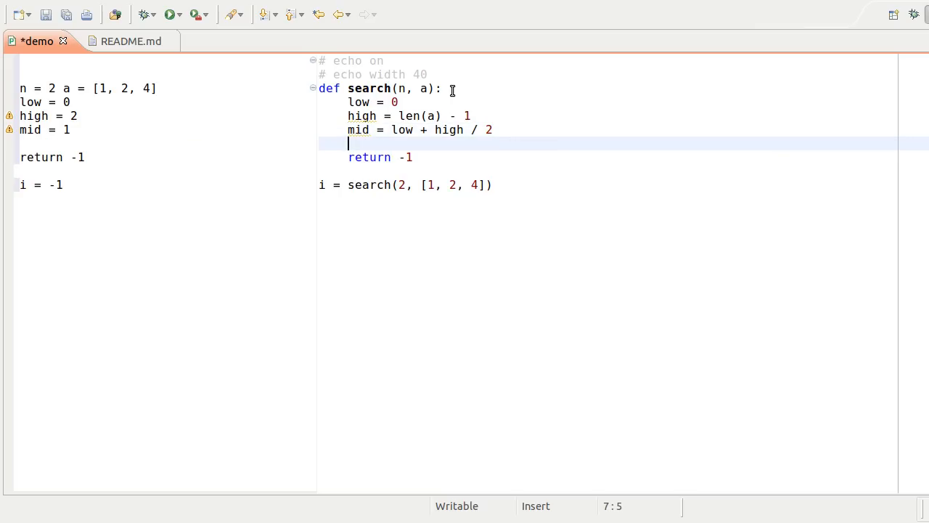
# - Add if n == a[mid]: return mid and adjust the search call argument
pyautogui.write('if n')
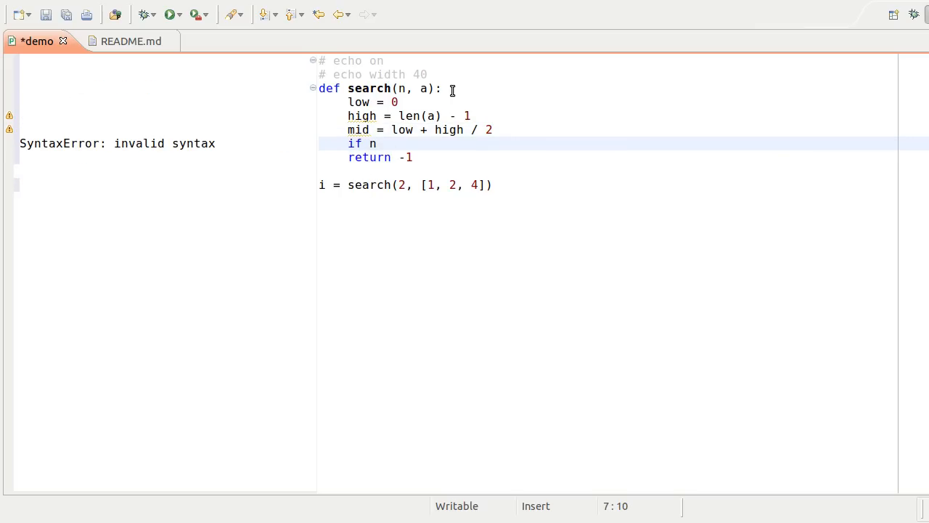
pyautogui.write('== a[')
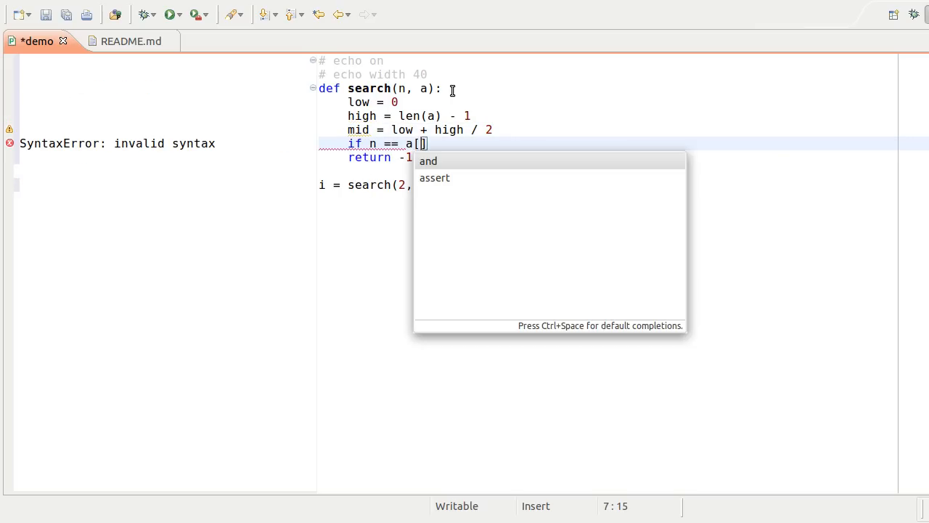
pyautogui.write('mid]')
pyautogui.write('return mid')
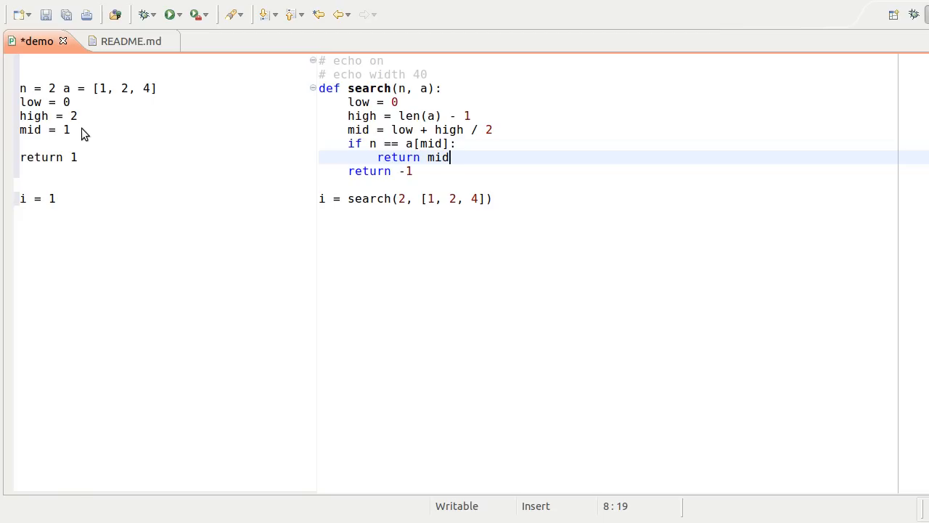
pyautogui.moveTo(167, 196)
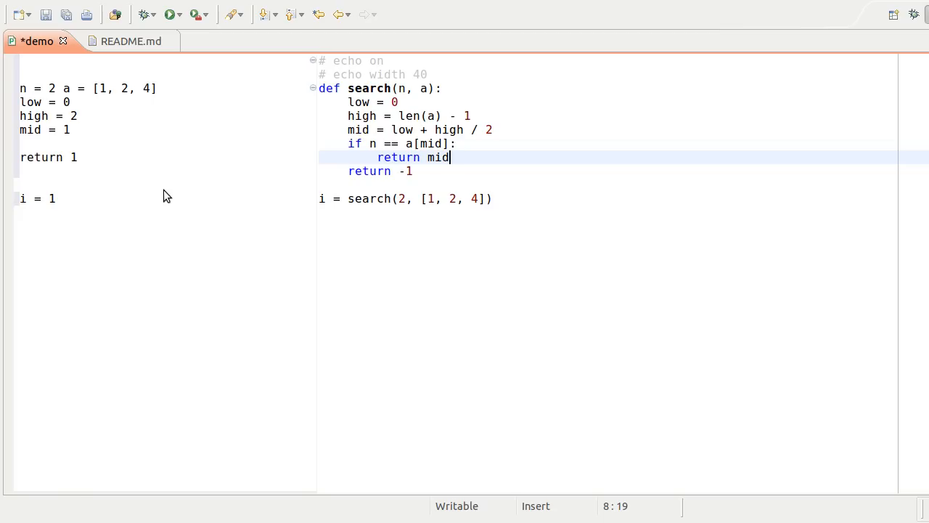
pyautogui.moveTo(286, 203)
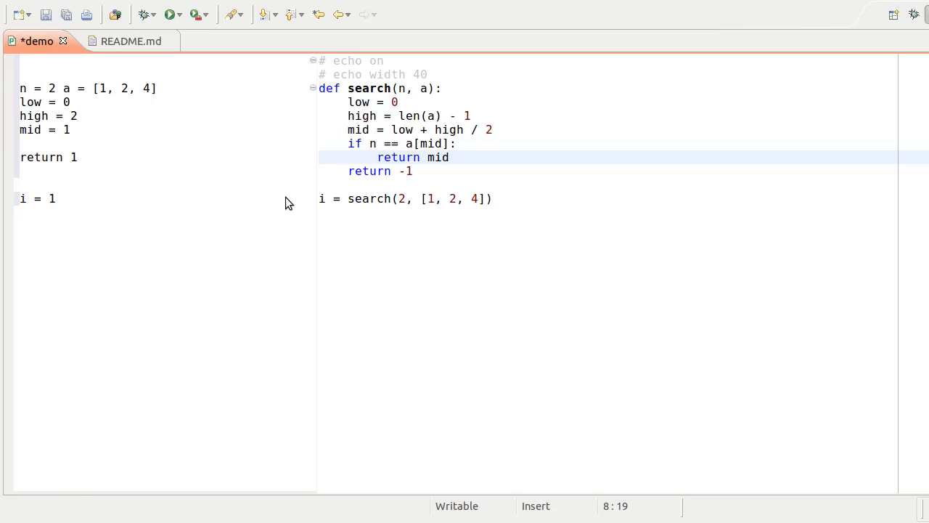
pyautogui.click(450, 157)
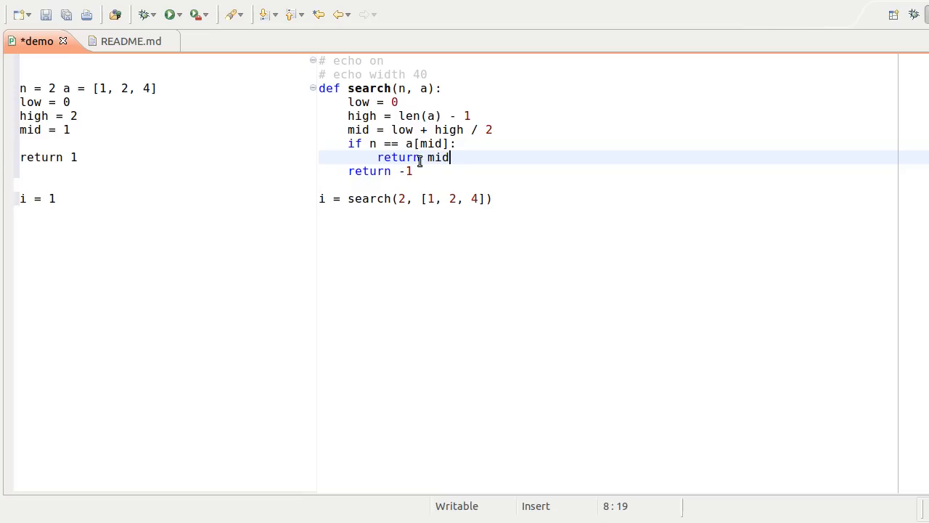
pyautogui.click(404, 198)
pyautogui.write('1')
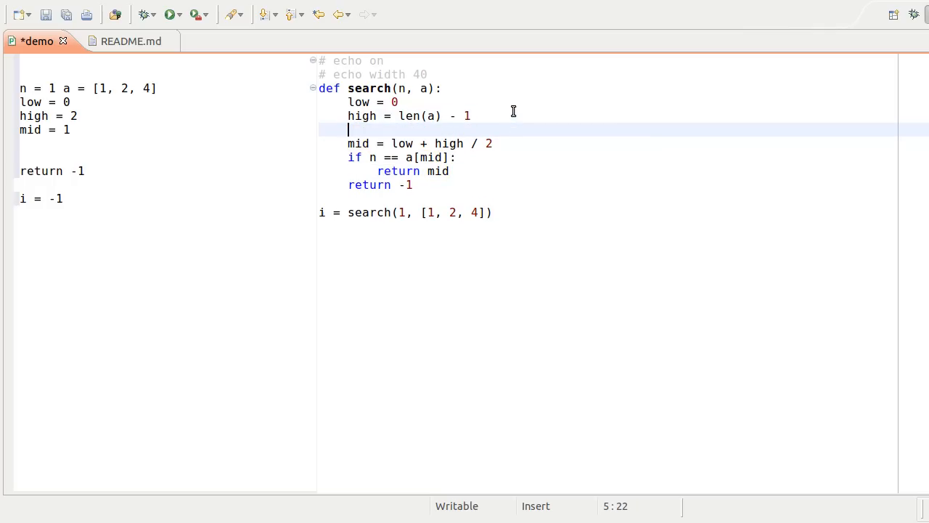
# - Wrap the body in while True: and store v = a[mid] inside the loop
pyautogui.write('while True')
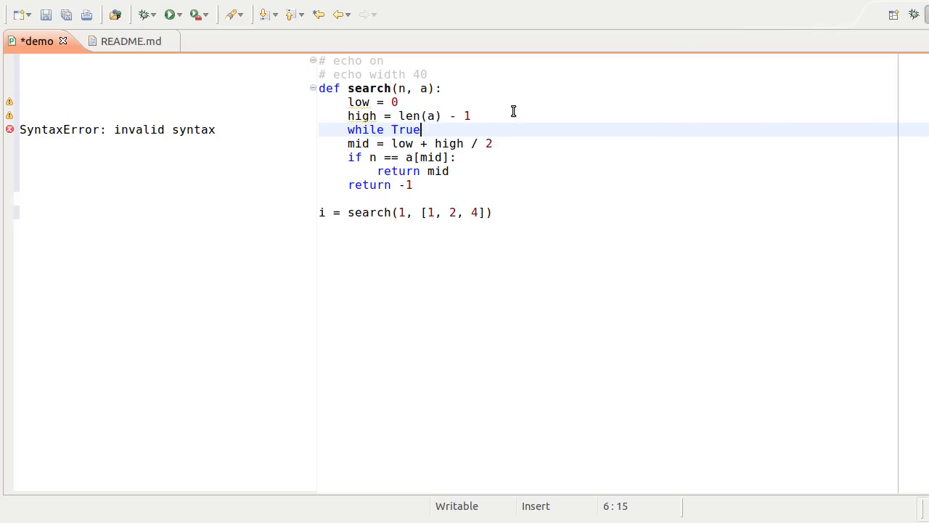
pyautogui.write(':')
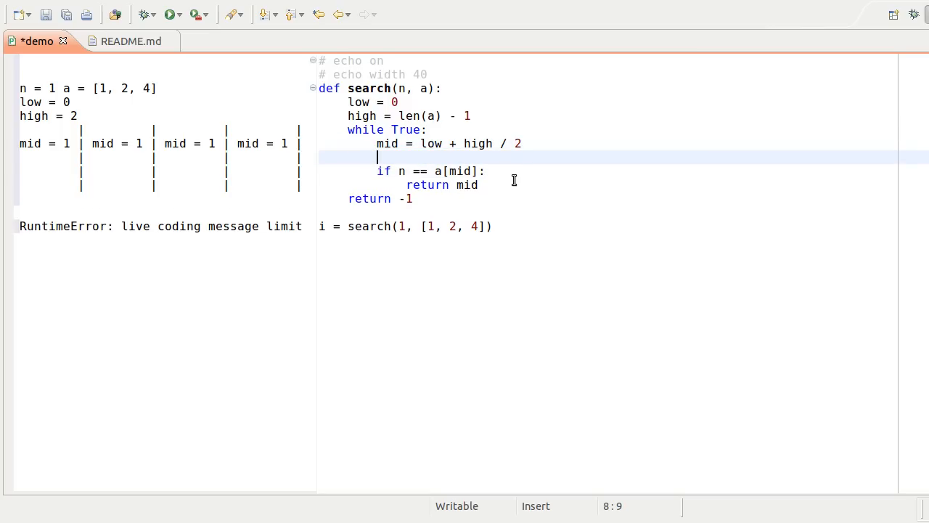
pyautogui.write('v =')
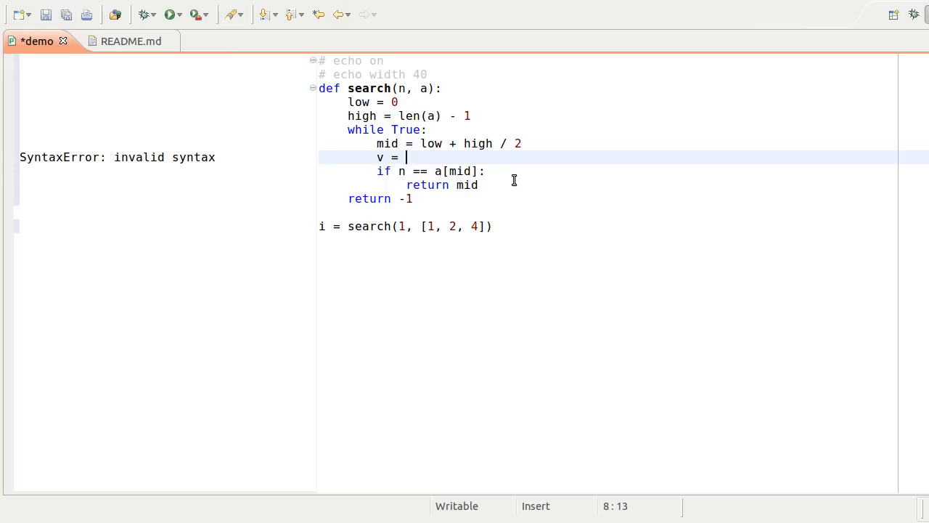
pyautogui.write('a[mid]')
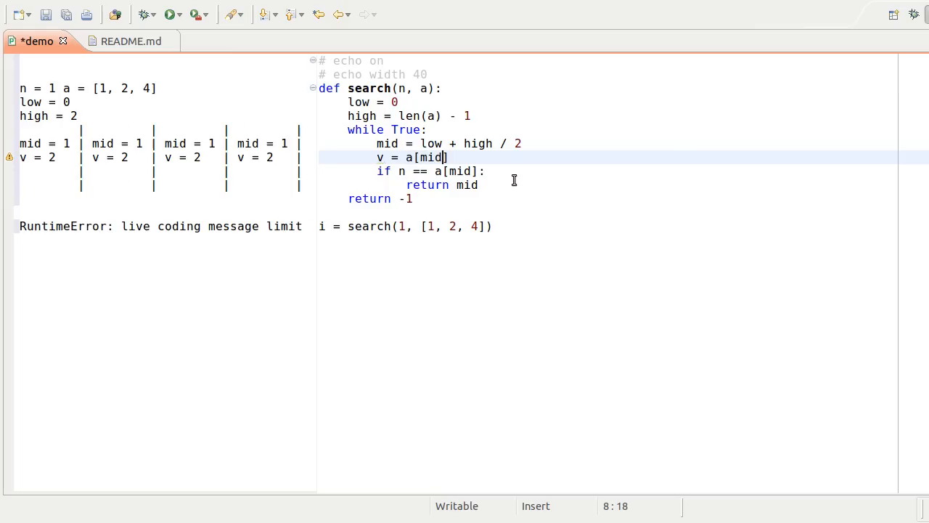
pyautogui.press('Down')
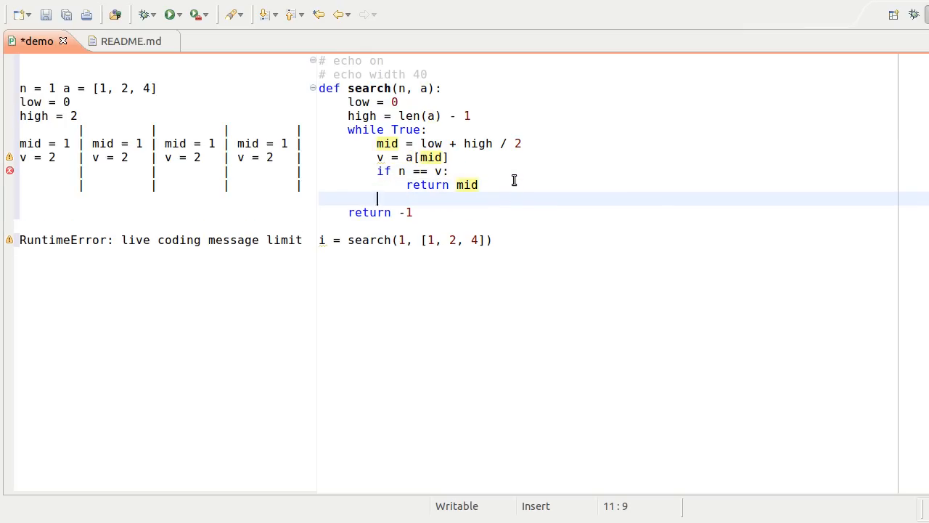
# - Add the branch if n < v: high = mid - 1 inside the loop
pyautogui.write('if n')
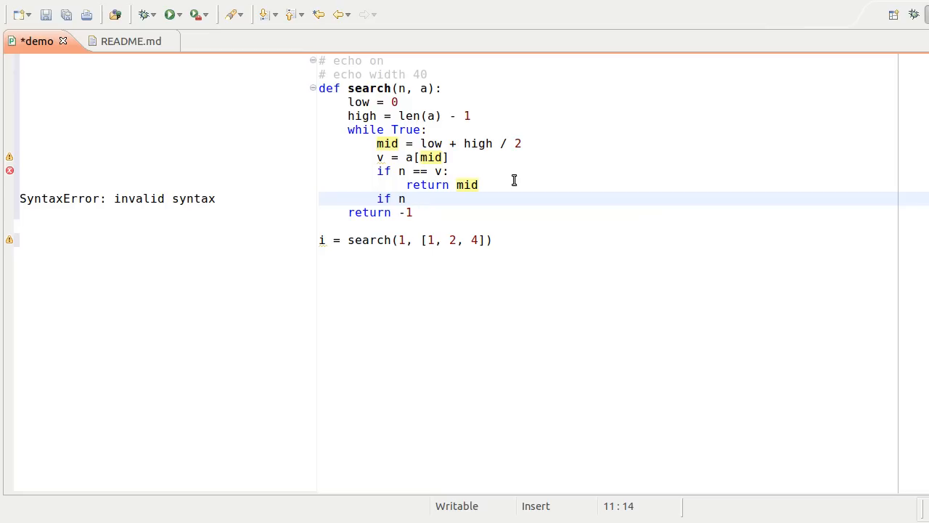
pyautogui.write('< v:')
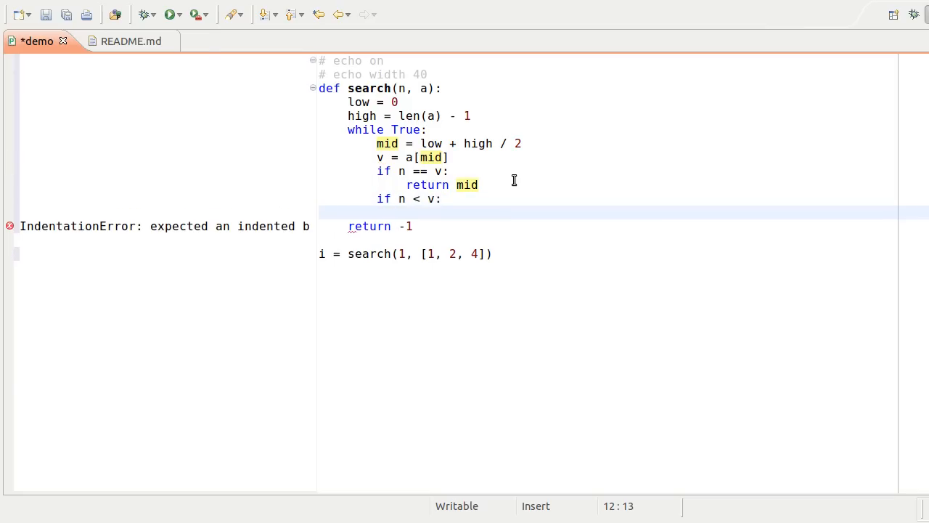
pyautogui.write('high = mid')
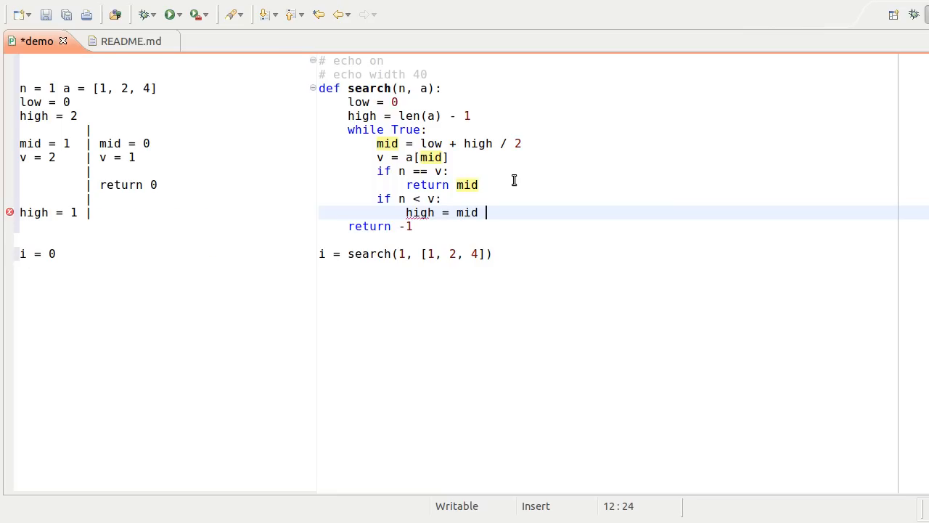
pyautogui.write('- 1')
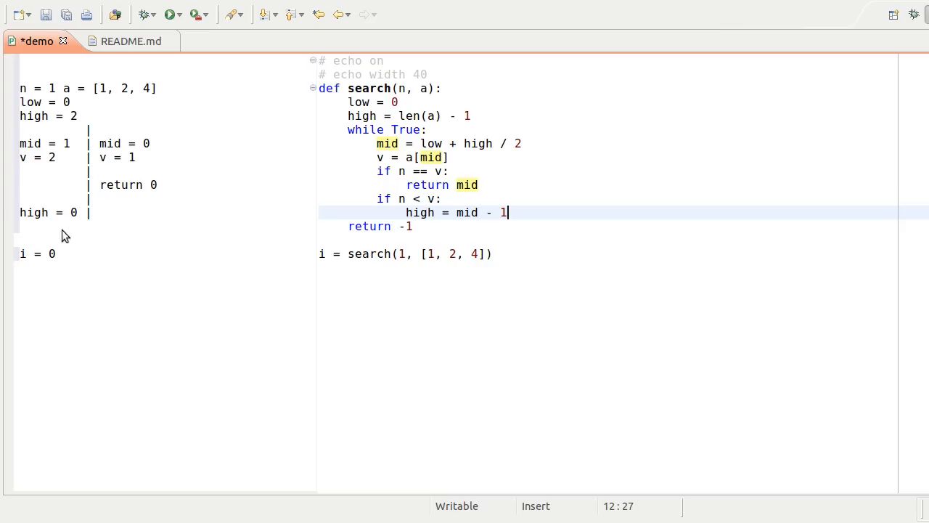
pyautogui.moveTo(206, 96)
pyautogui.write('4')
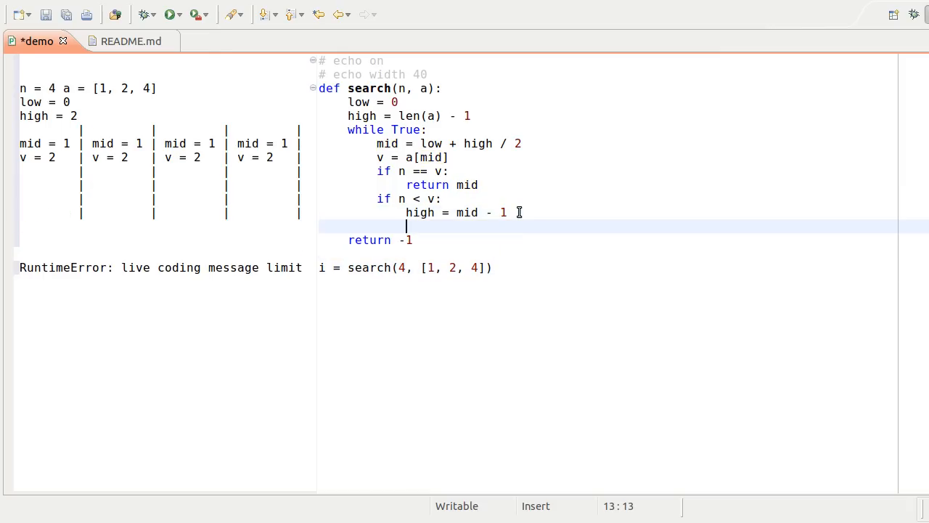
# - Add the else branch setting low = mid + 1
pyautogui.write('else:')
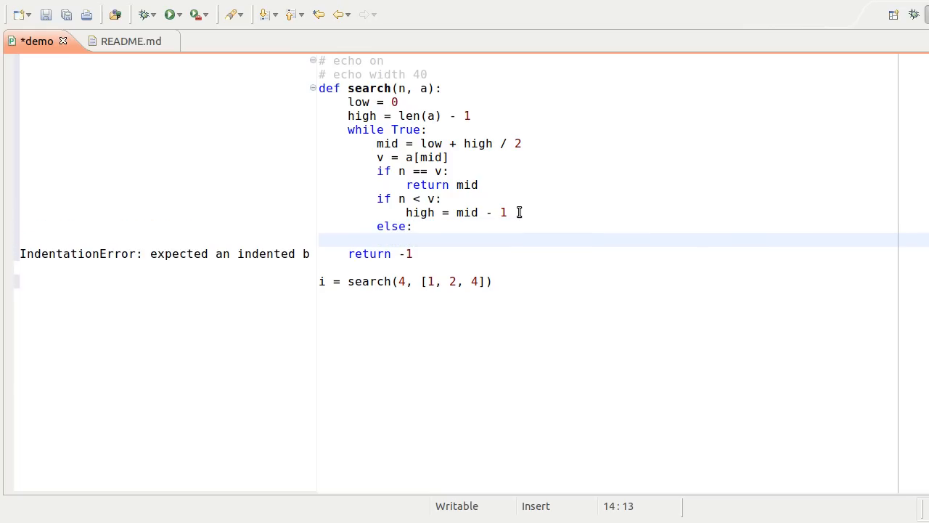
pyautogui.write('low = mid + 1')
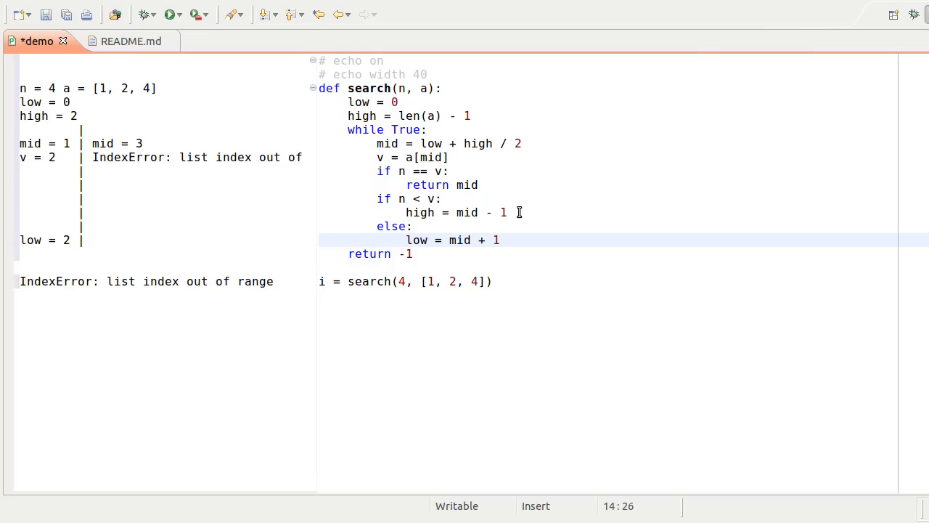
# - Edit the mid line toward mid = (low + high) / 2
pyautogui.click(500, 240)
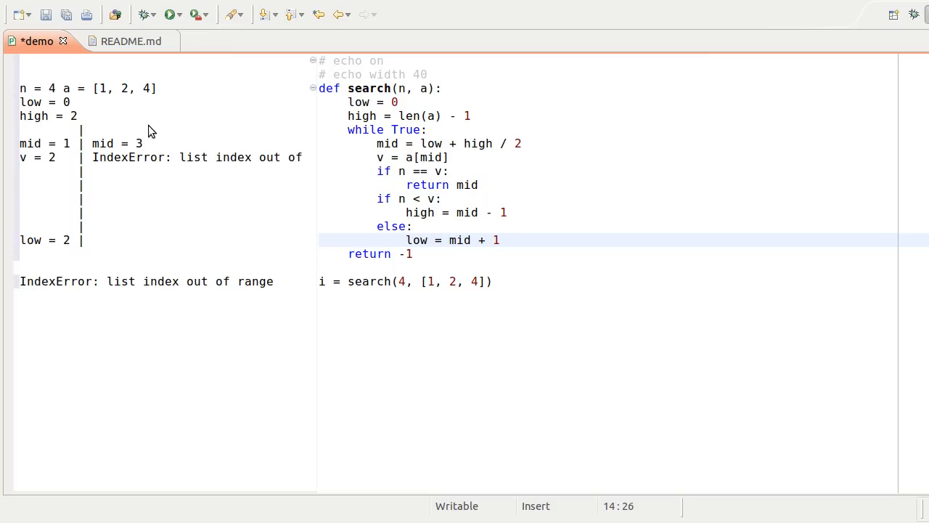
pyautogui.moveTo(94, 157)
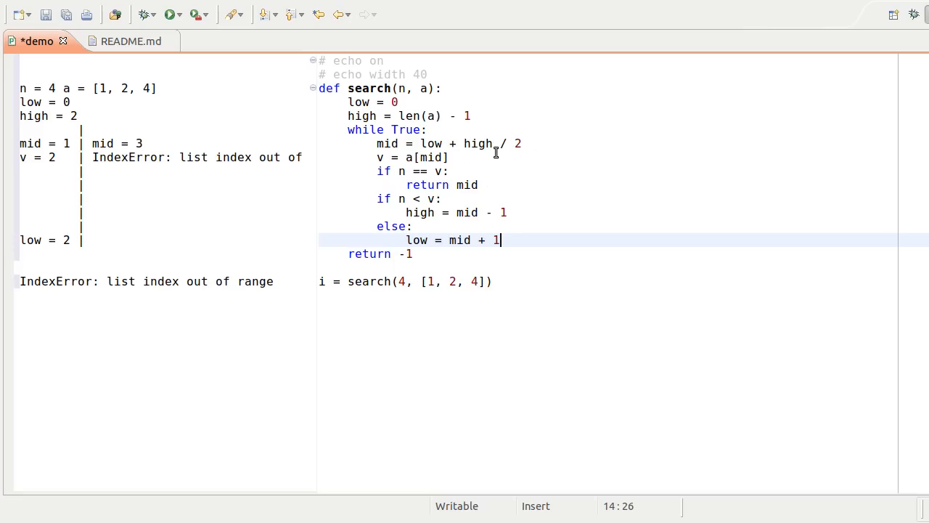
pyautogui.moveTo(38, 233)
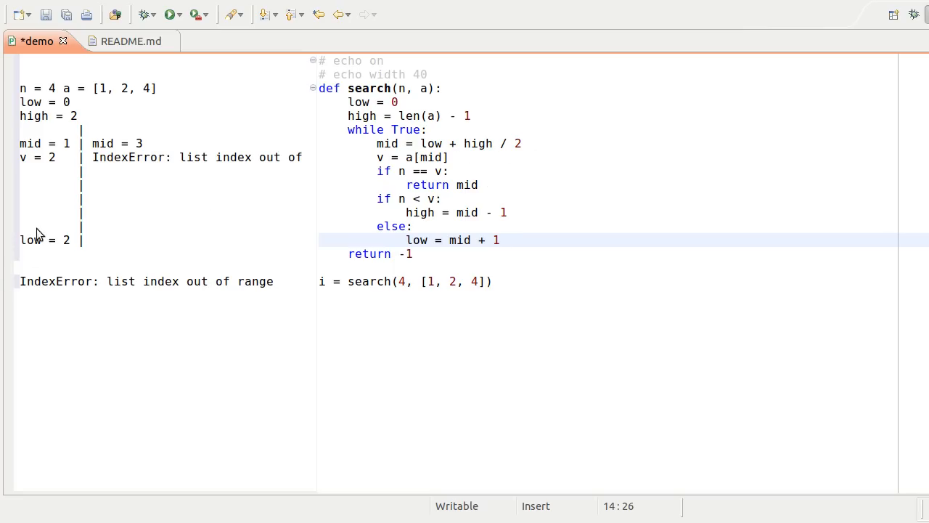
pyautogui.moveTo(61, 128)
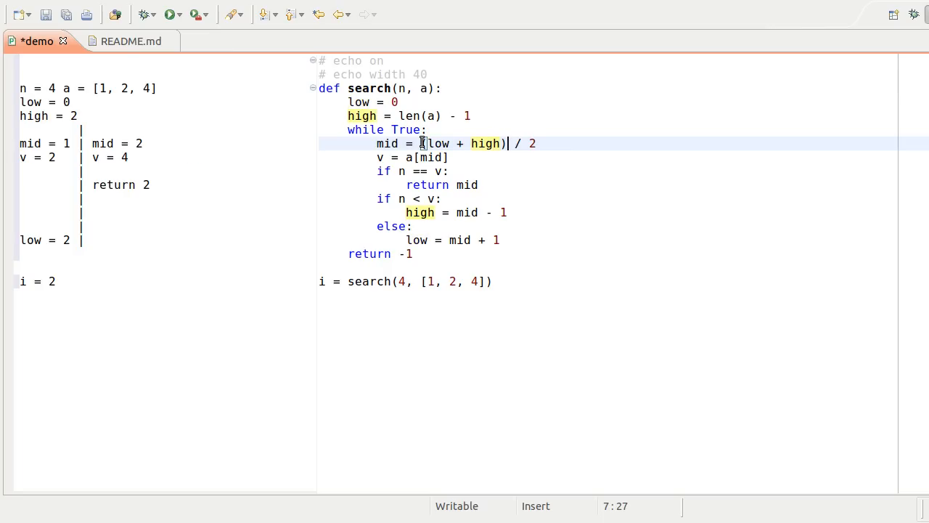
# - Change the search target to 3 and add a '# echo s' comment setting at the top
pyautogui.click(404, 282)
pyautogui.write('3')
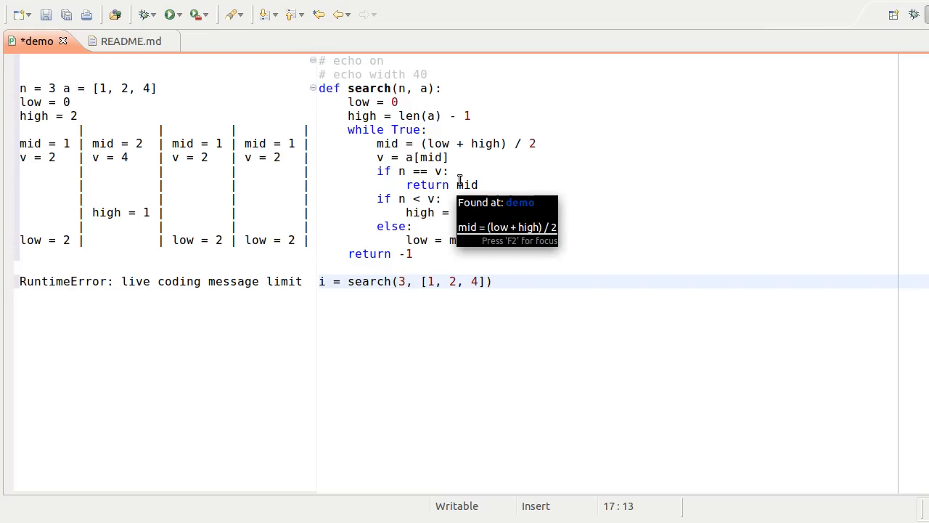
pyautogui.moveTo(408, 144)
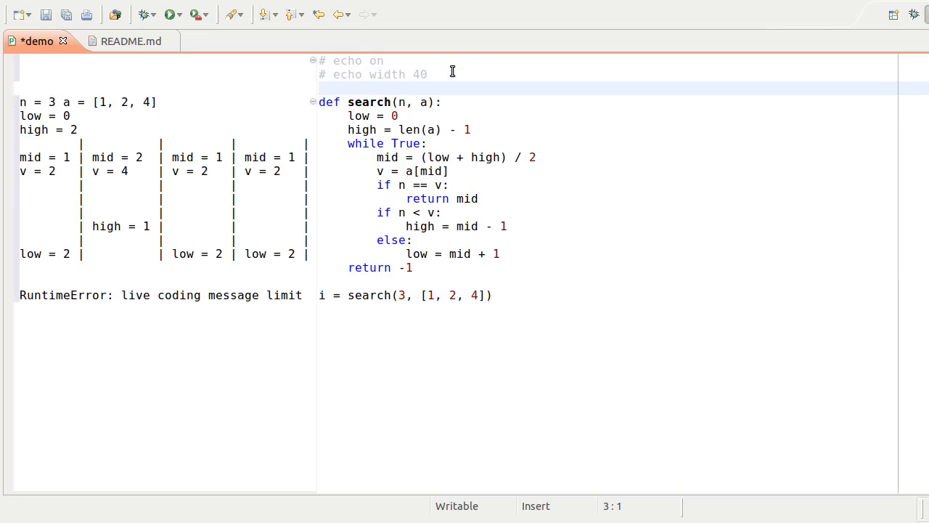
pyautogui.write('# echo scroll 0')
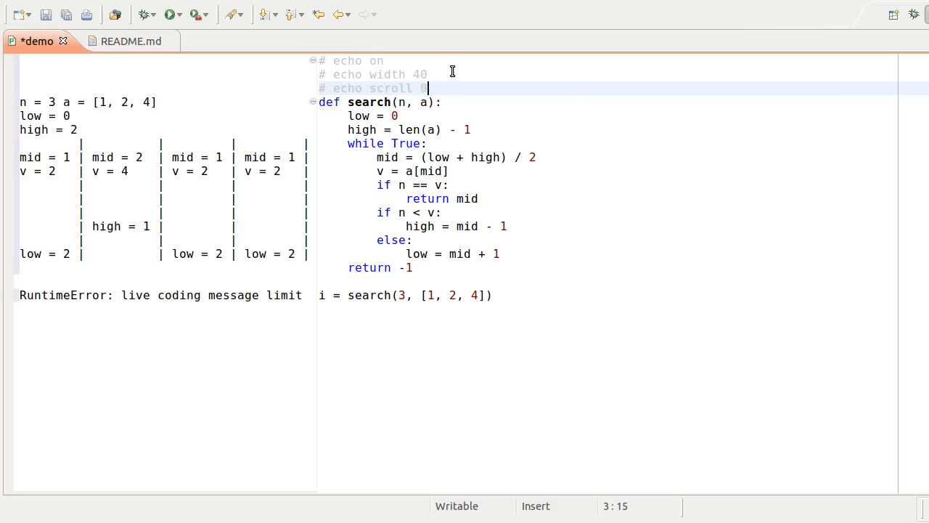
pyautogui.write('3')
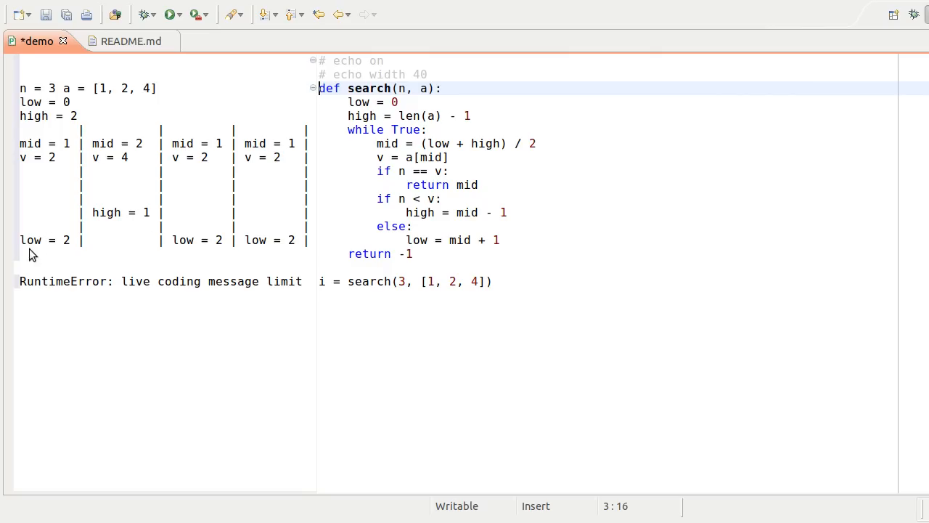
pyautogui.moveTo(47, 232)
pyautogui.write(', 10')
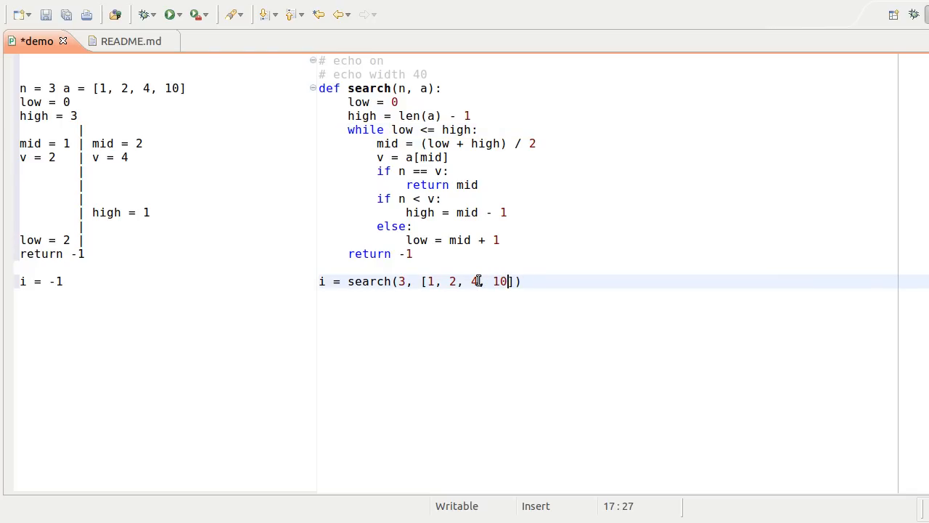
# - Extend the list to [1, 2, 4, 10, 99, 150] and search for 151 with the loop bounded by low <= high
pyautogui.write(', 99')
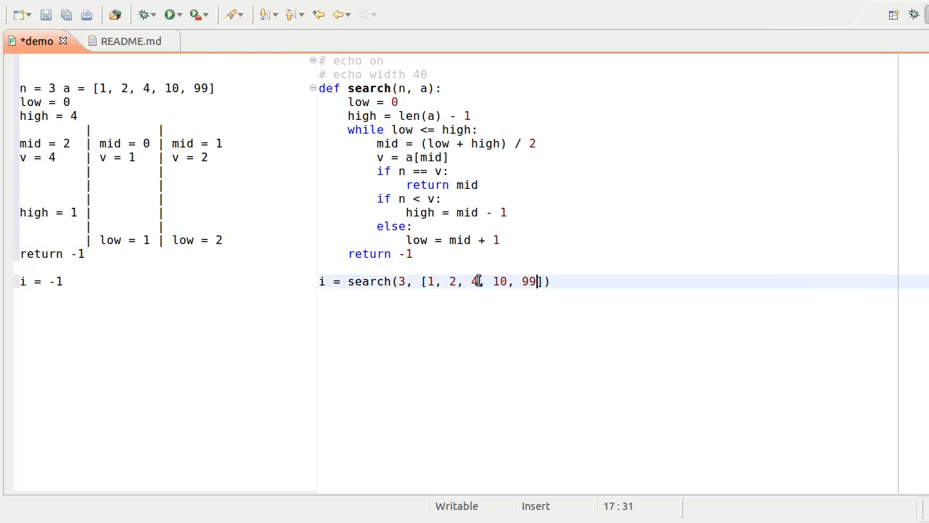
pyautogui.write(', 150')
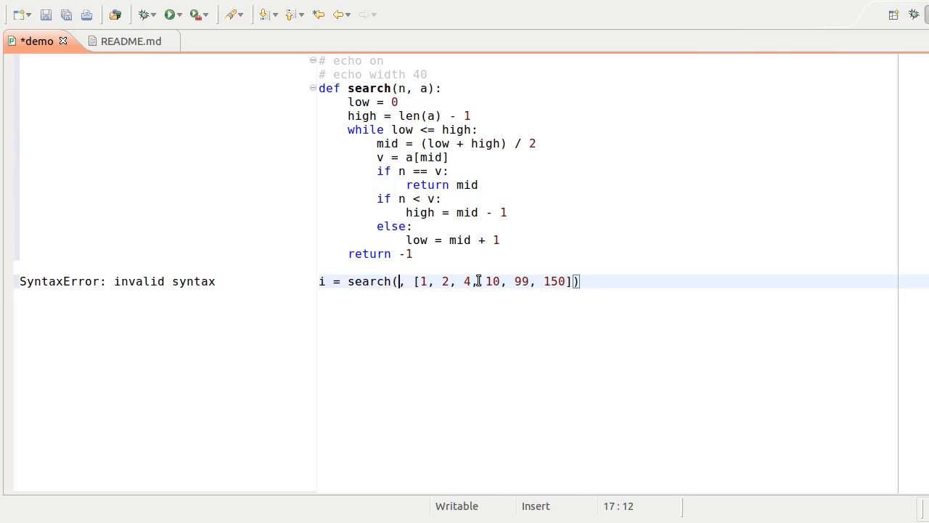
pyautogui.write('150')
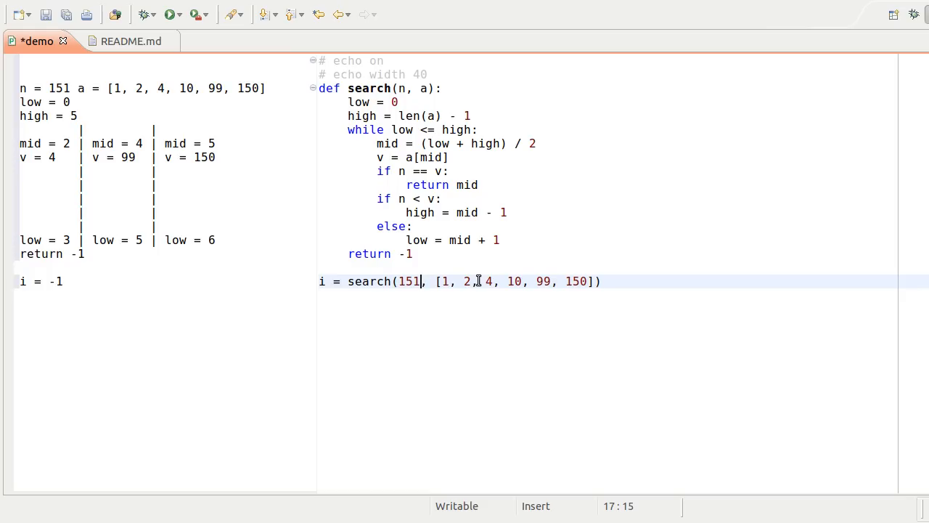
pyautogui.moveTo(380, 267)
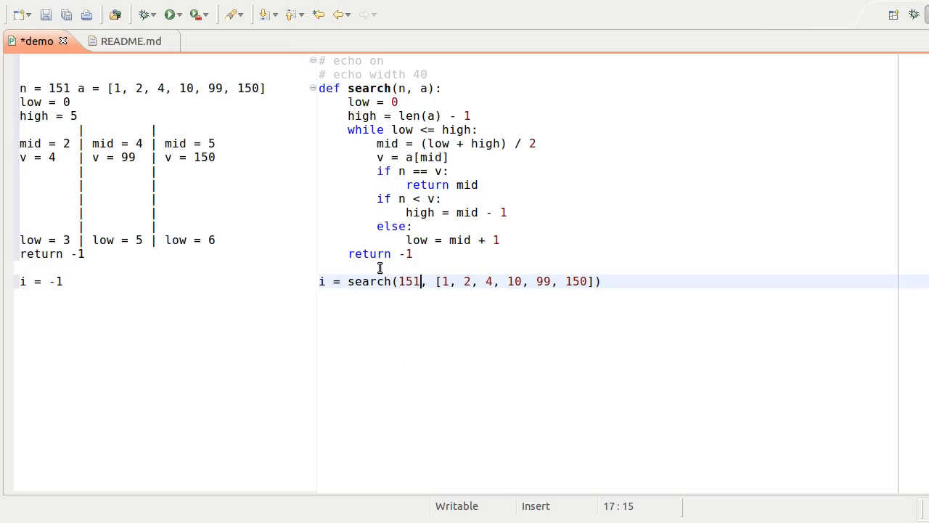
# - Wrap the search call in if __name__ == '__live_coding__': and save the demo file with Ctrl+S
pyautogui.press('Return')
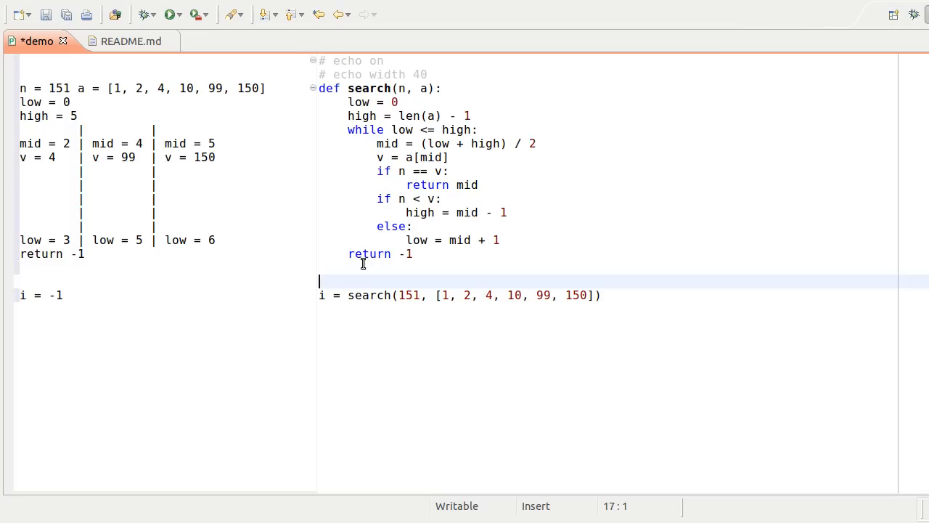
pyautogui.write('if __name__')
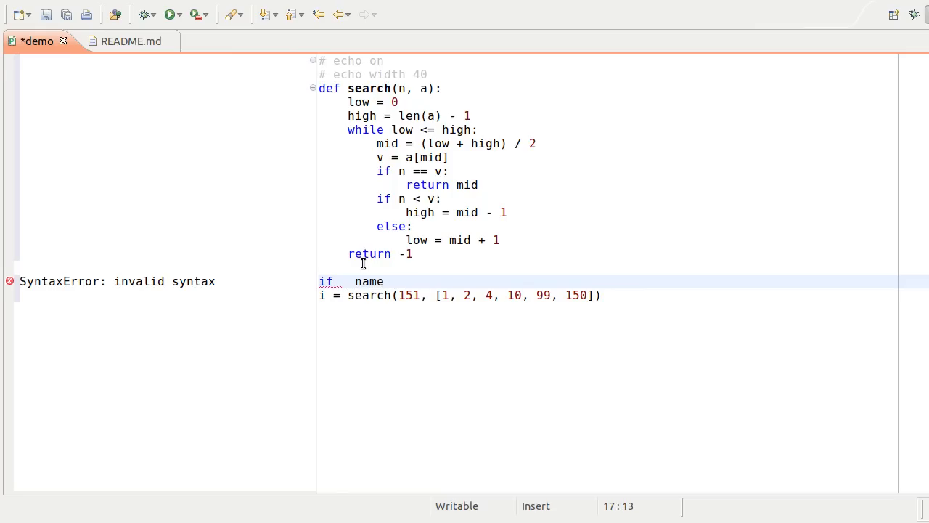
pyautogui.write('==')
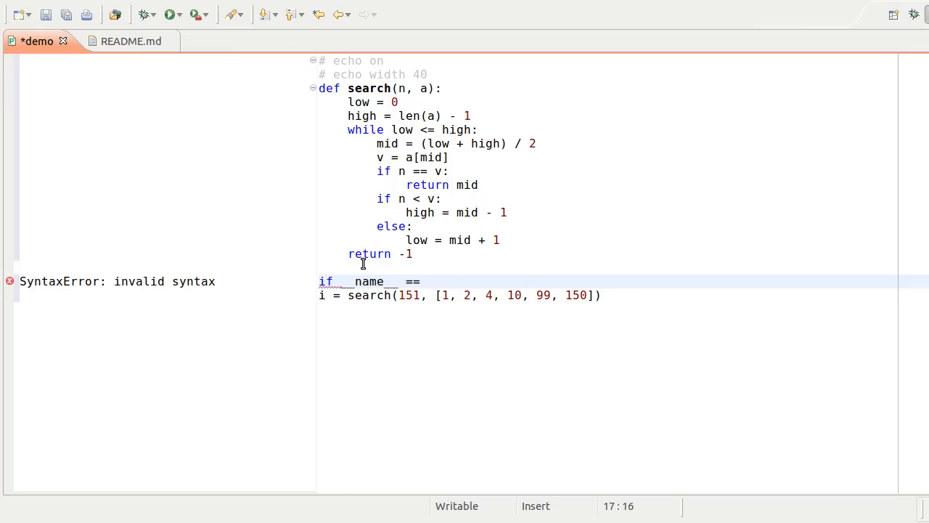
pyautogui.write("'__live_coding")
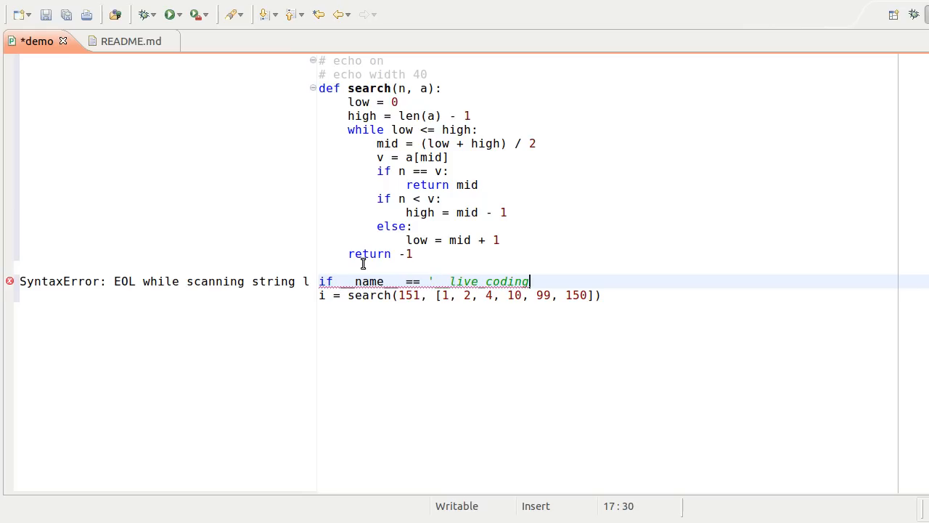
pyautogui.write("':")
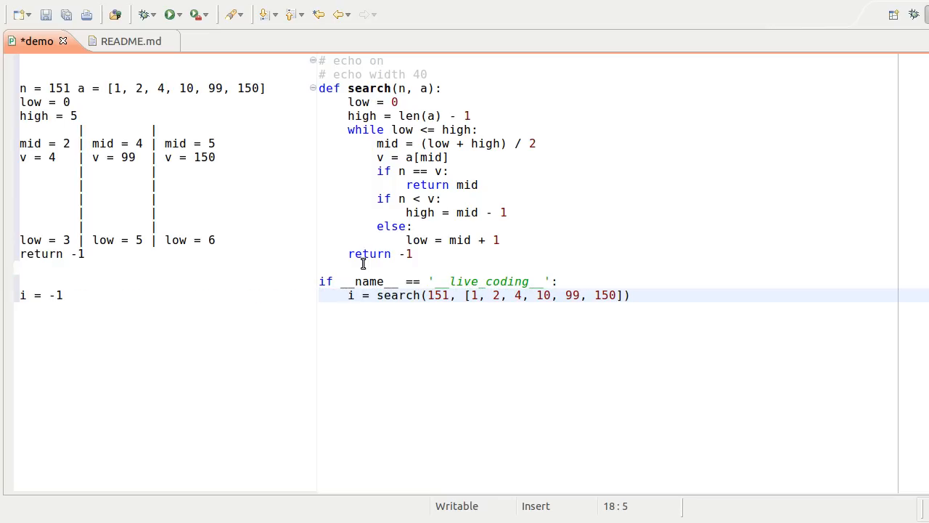
pyautogui.press('ctrl+s')
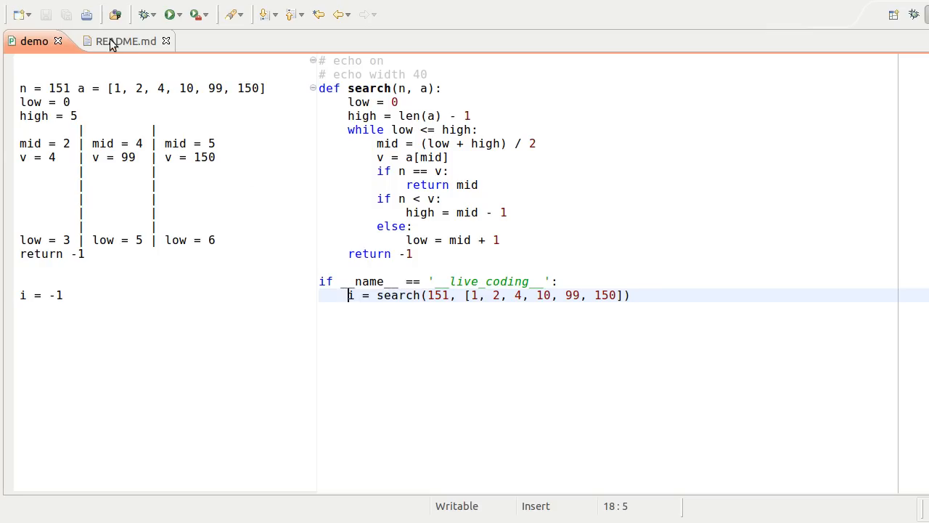
# - Switch to README.md and place the cursor on the empty line below donkirkby.github.com
pyautogui.click(124, 41)
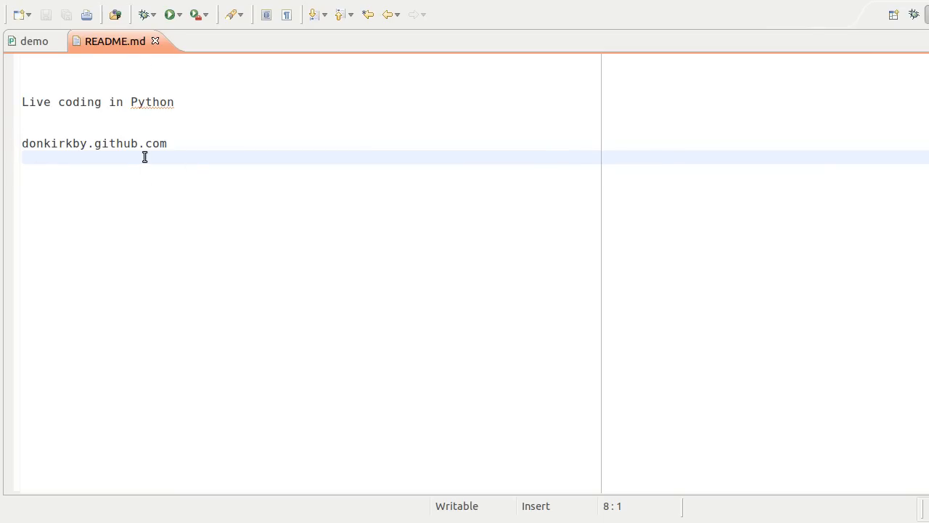
pyautogui.click(145, 157)
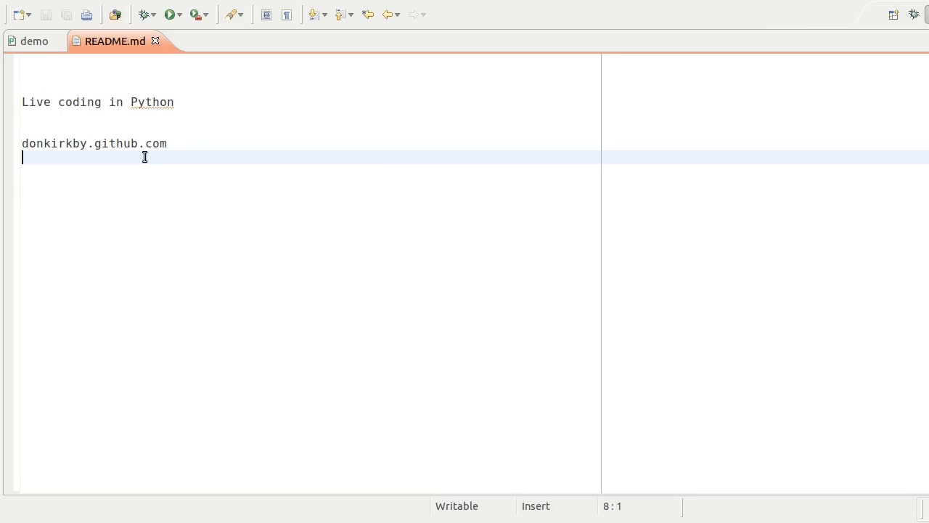